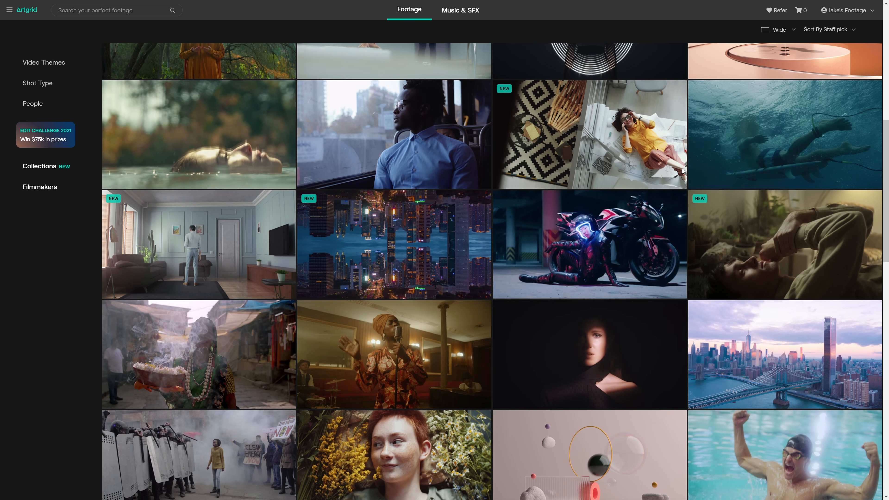
# Expand the Shot Type filter panel on Artgrid's Footage page
pyautogui.click(38, 82)
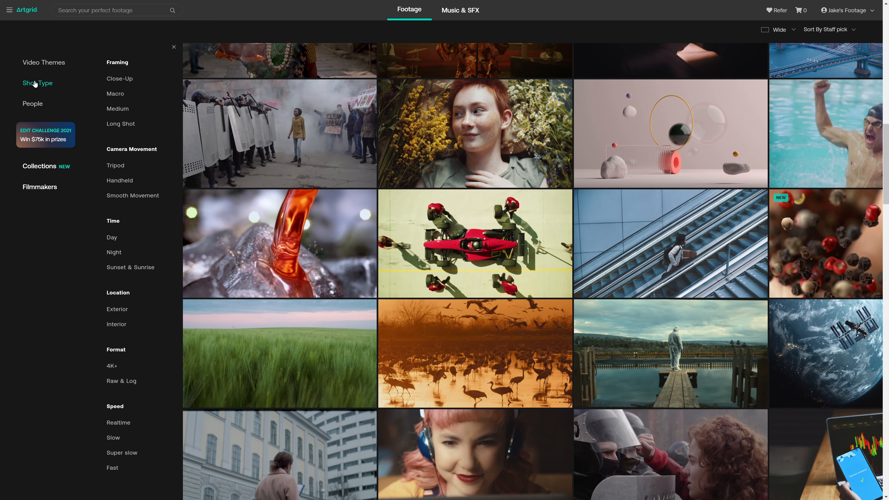
pyautogui.click(115, 164)
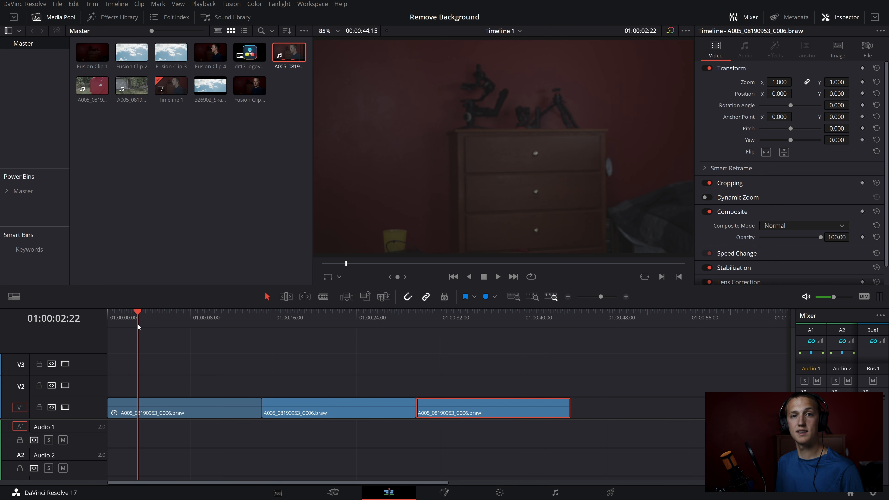
pyautogui.moveTo(155, 309)
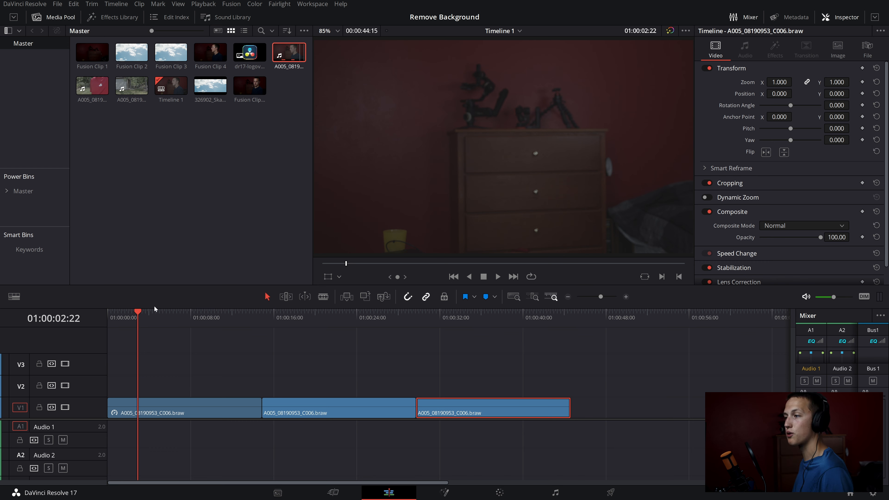
# Stack the three takes on V1–V3 and combine them into a New Fusion Clip
pyautogui.click(216, 316)
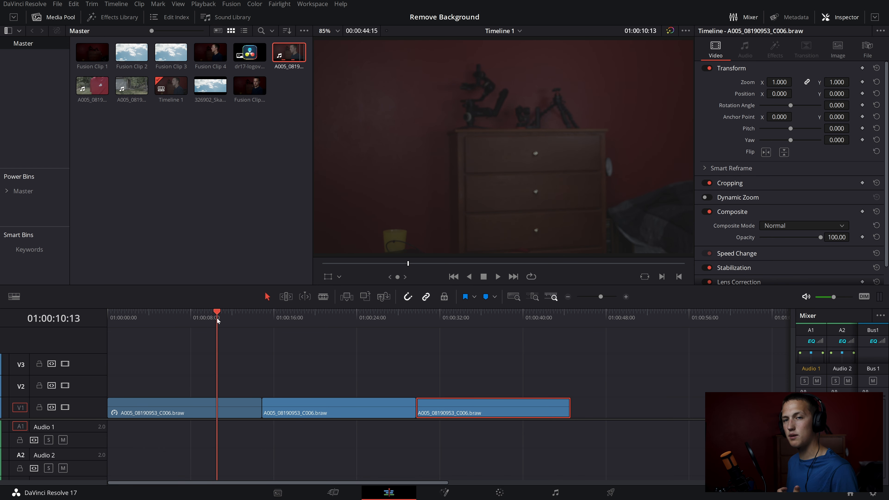
pyautogui.click(301, 314)
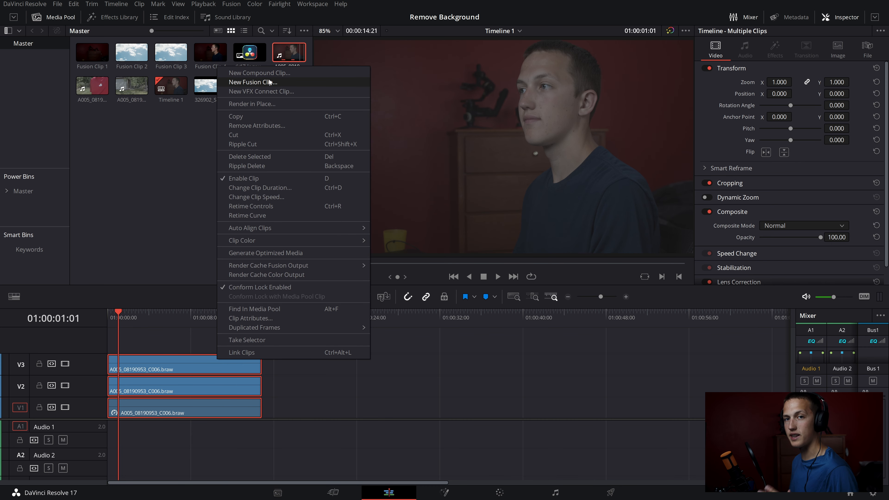
pyautogui.click(253, 82)
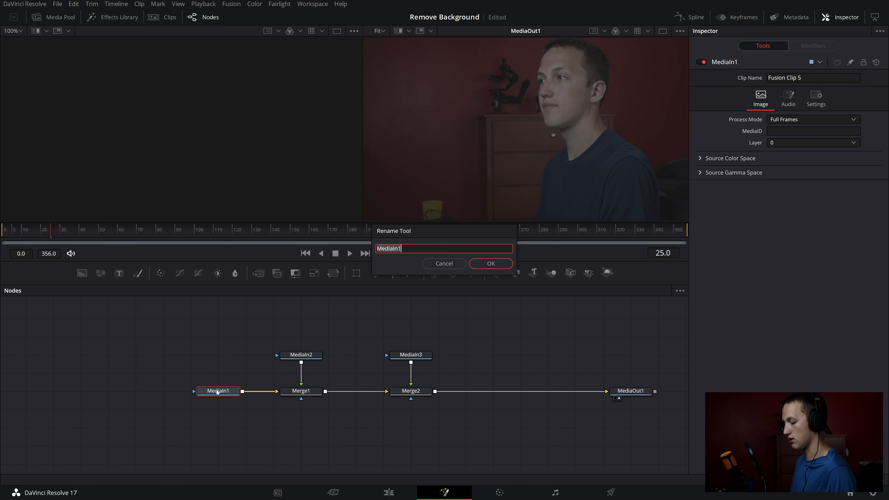
# Name an input BGSUBJECT, add a Difference Keyer and feed CLEANPLATE into its background
pyautogui.write('BGSUBJECT')
pyautogui.write('dif')
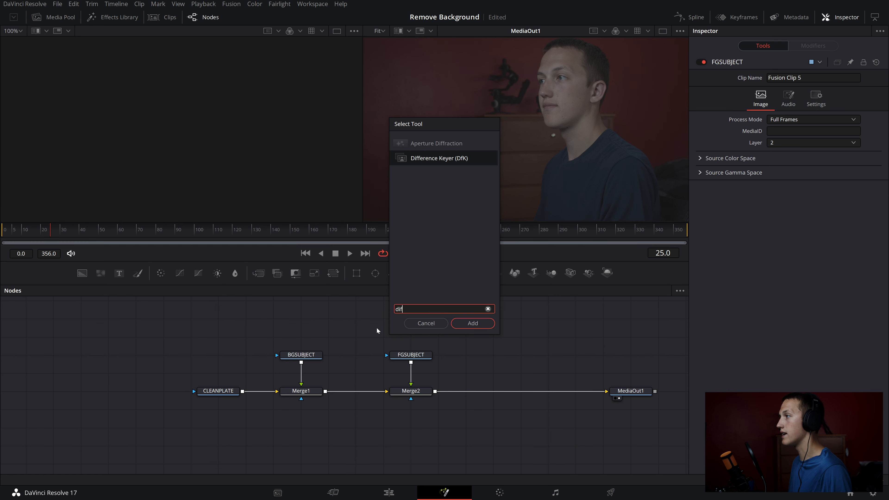
pyautogui.click(472, 323)
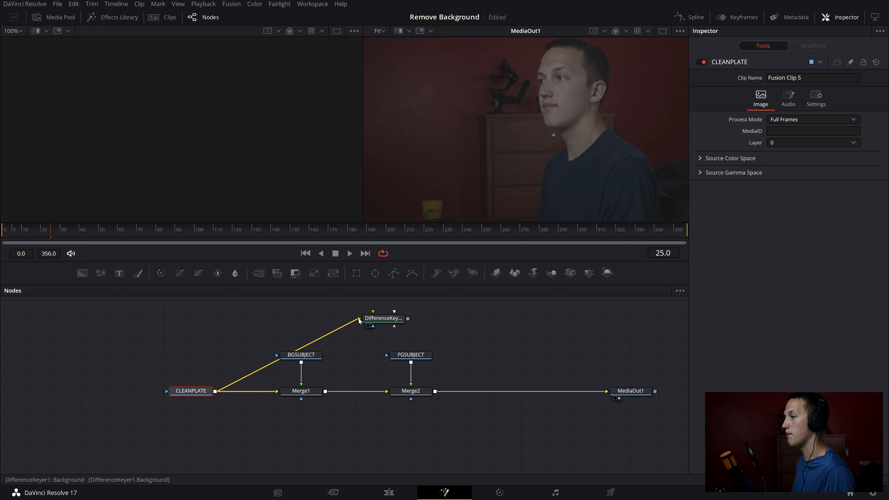
pyautogui.click(383, 318)
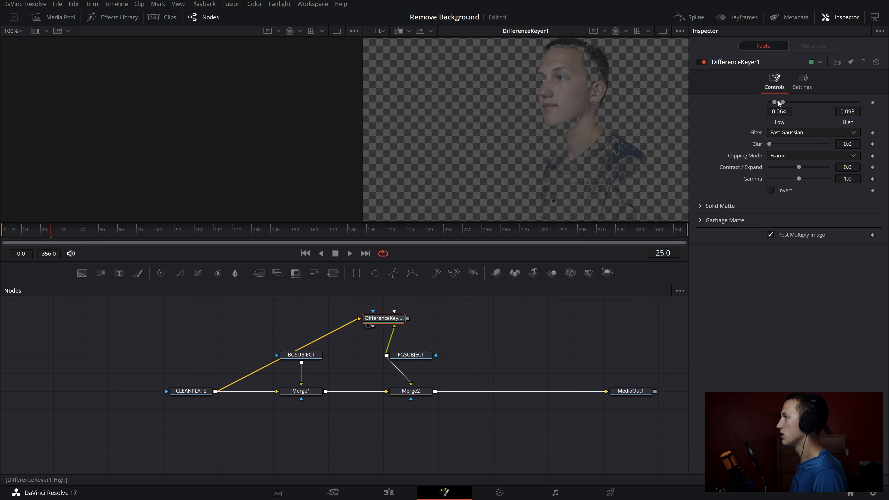
# Tighten the Difference Keyer's Low/High thresholds so the person keys out fully solid
pyautogui.moveTo(782, 103); pyautogui.dragTo(780, 103)
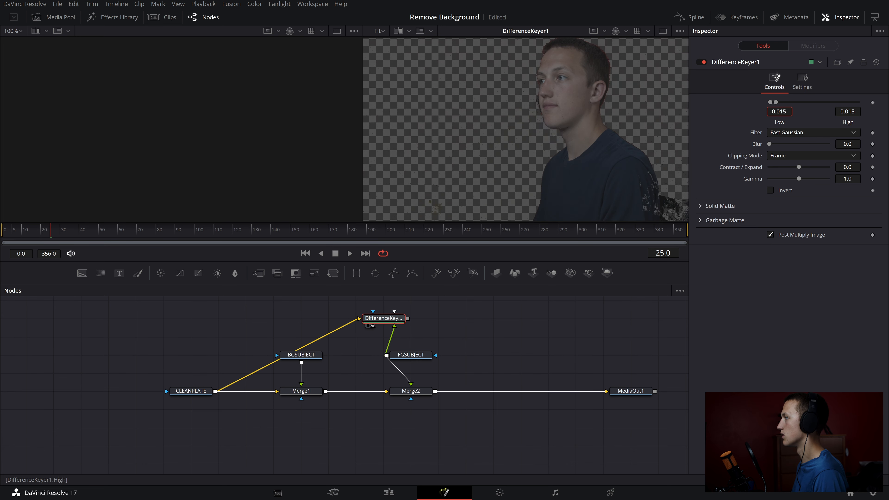
pyautogui.moveTo(775, 101); pyautogui.dragTo(773, 102)
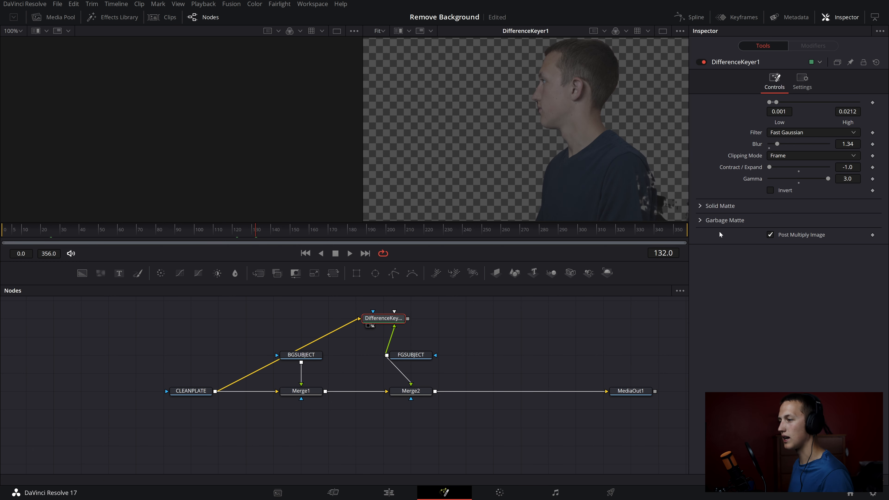
pyautogui.moveTo(200, 389)
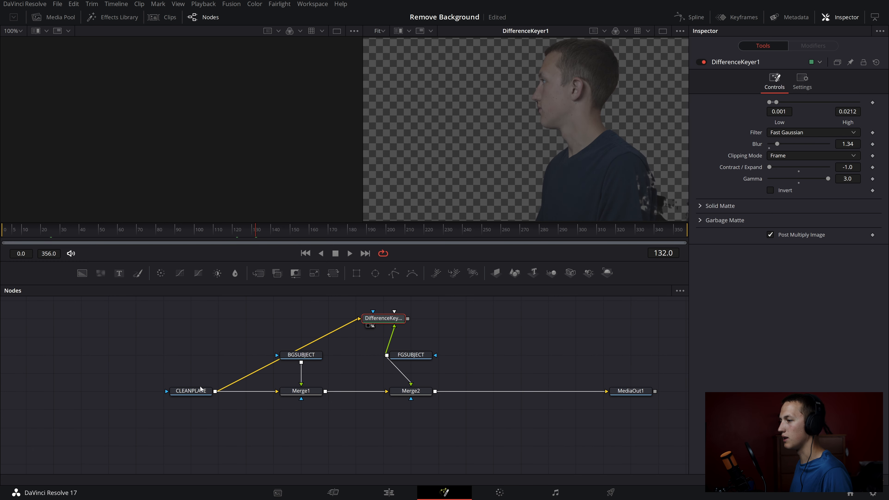
# Wire the keyed subject into Merge2's foreground, view MediaOut1 and play the composite back
pyautogui.click(191, 390)
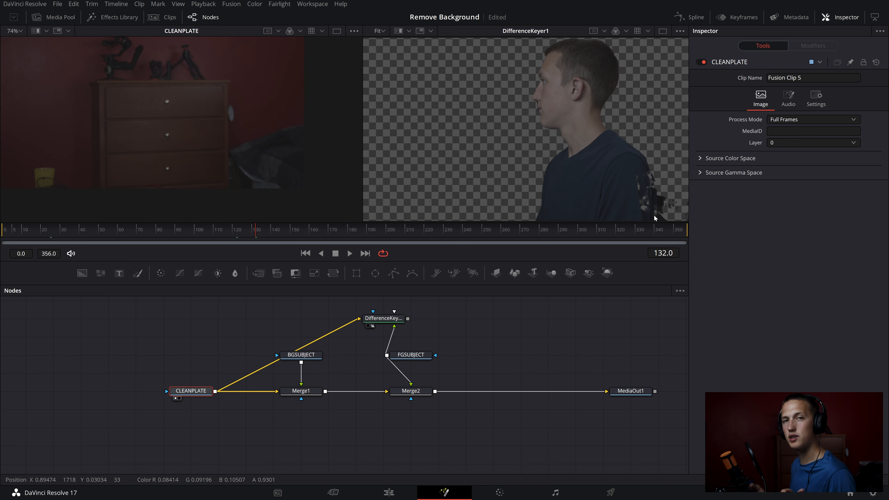
pyautogui.moveTo(312, 363)
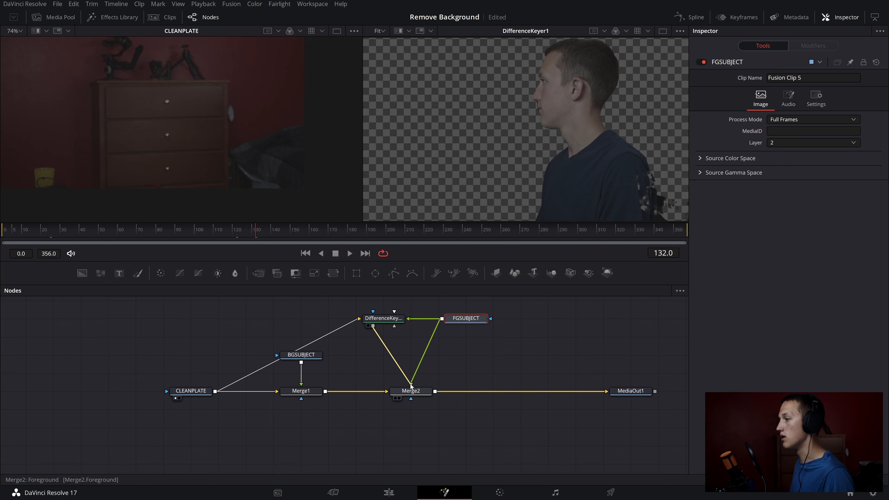
pyautogui.click(630, 390)
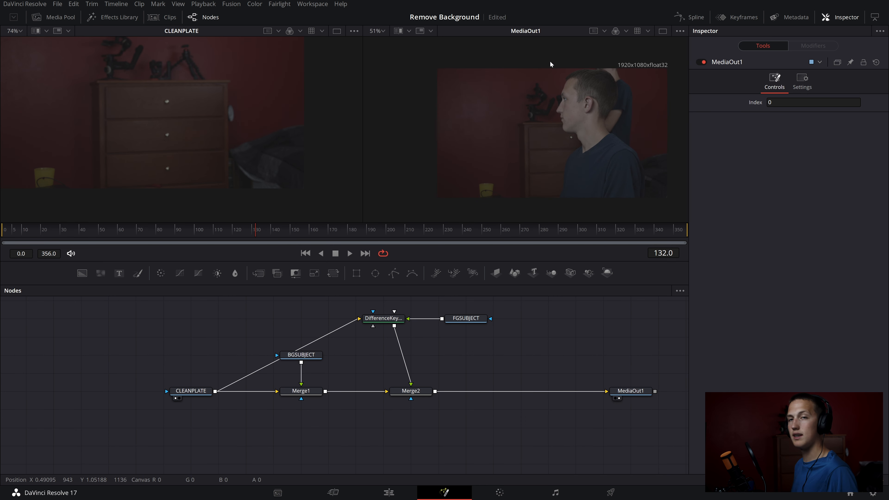
pyautogui.click(349, 254)
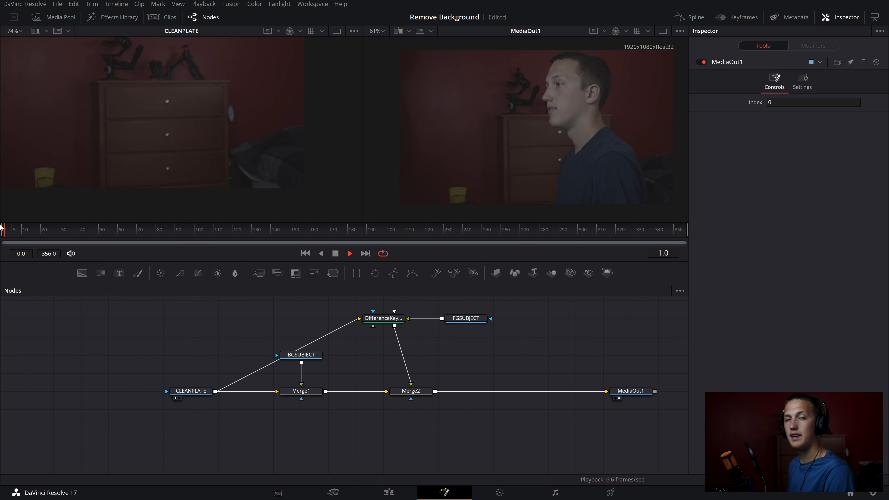
pyautogui.click(349, 253)
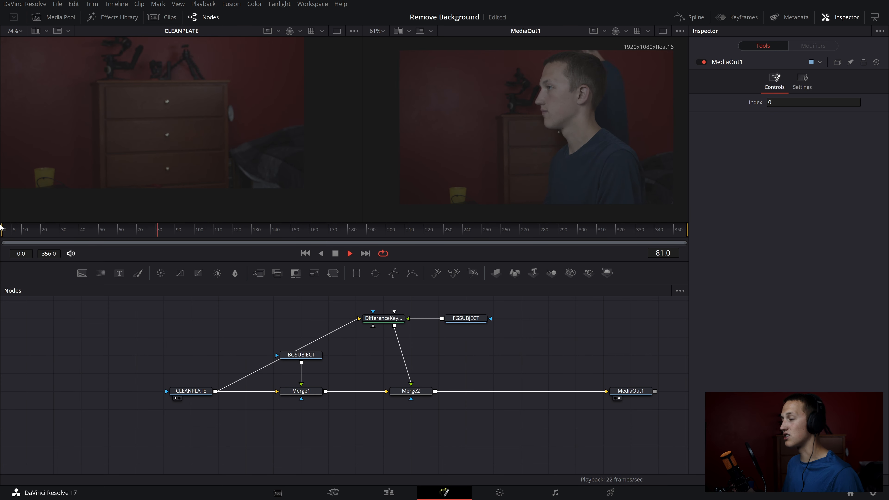
pyautogui.click(389, 492)
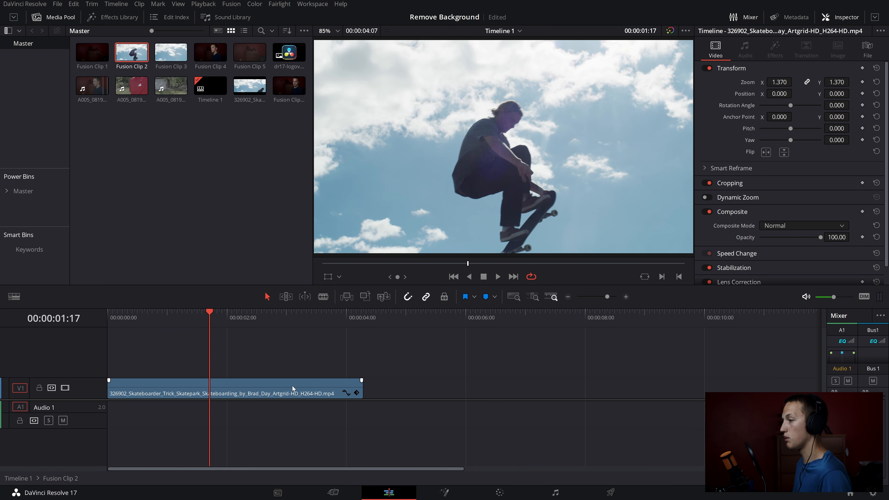
# Select the skateboarder clip on the timeline and bring it into the Fusion page
pyautogui.click(233, 388)
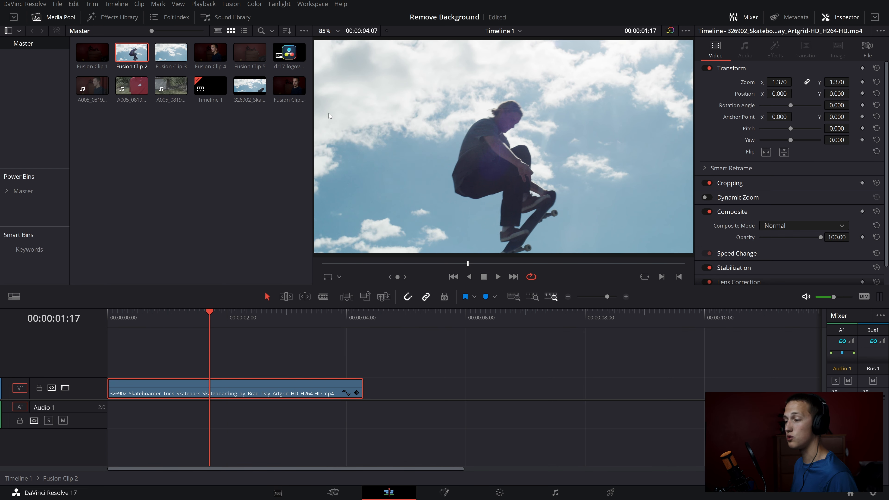
pyautogui.click(443, 492)
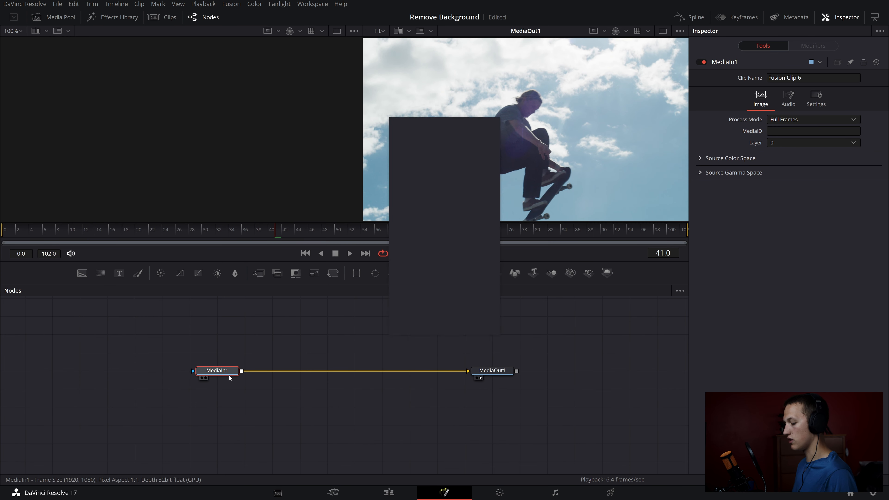
# Add a Color Corrector with Gain 5.0, Lift 1.0, Gamma 0.0 and Brightness about -0.36
pyautogui.write('color')
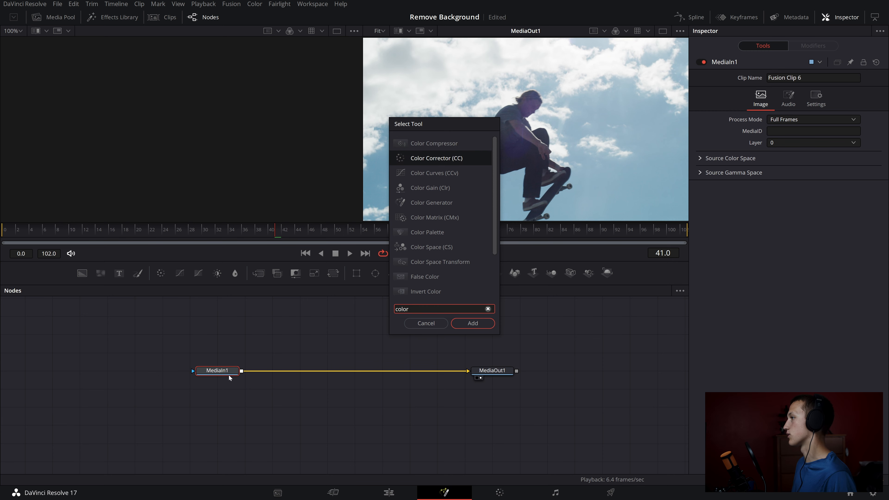
pyautogui.click(472, 323)
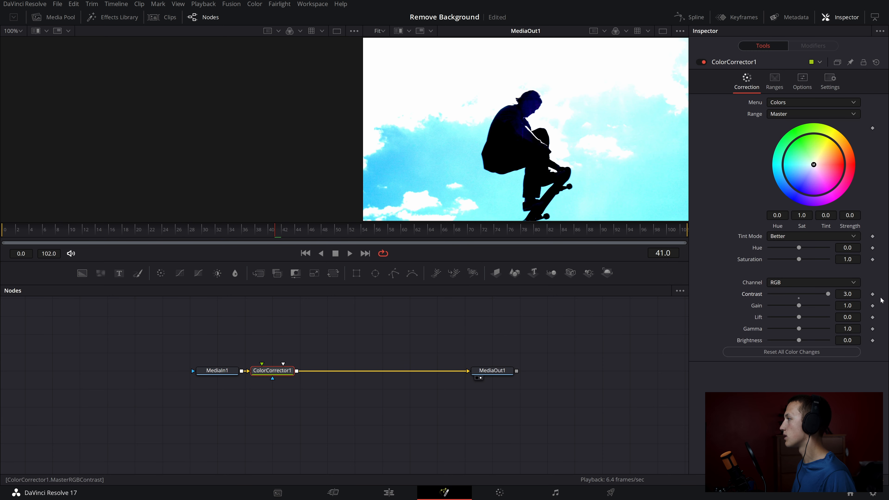
pyautogui.moveTo(799, 305); pyautogui.dragTo(822, 305)
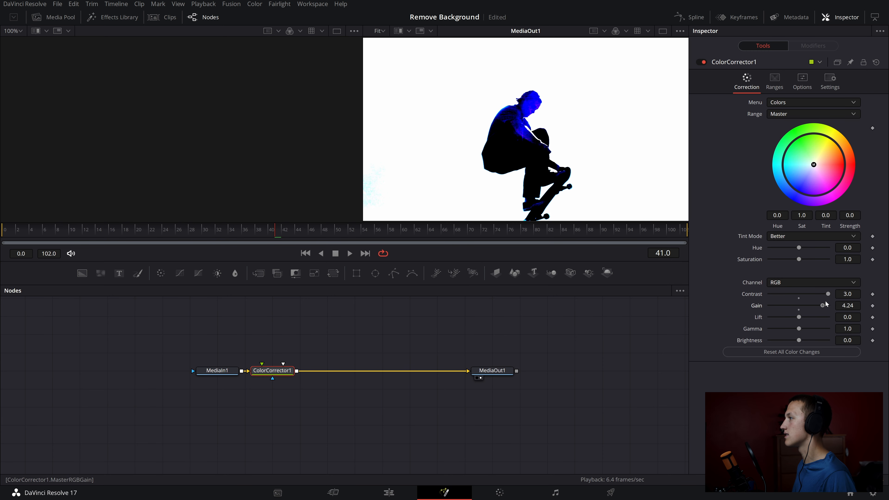
pyautogui.moveTo(821, 305); pyautogui.dragTo(826, 305)
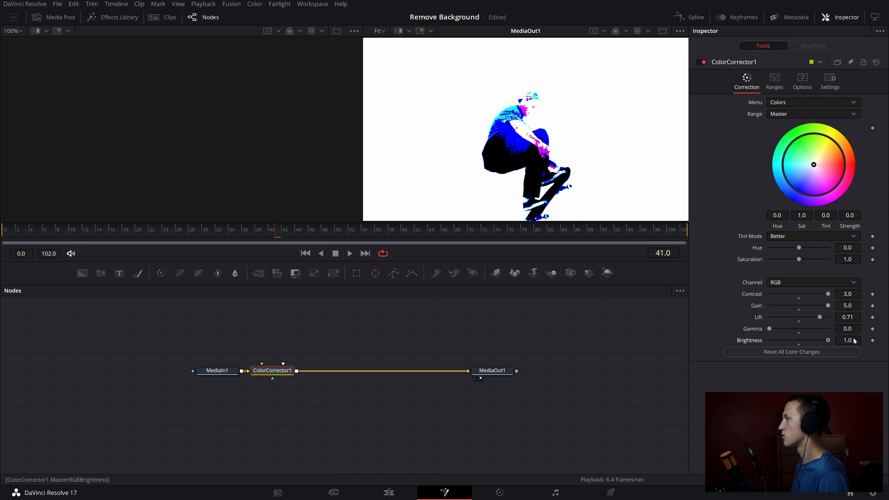
pyautogui.moveTo(828, 340); pyautogui.dragTo(787, 340)
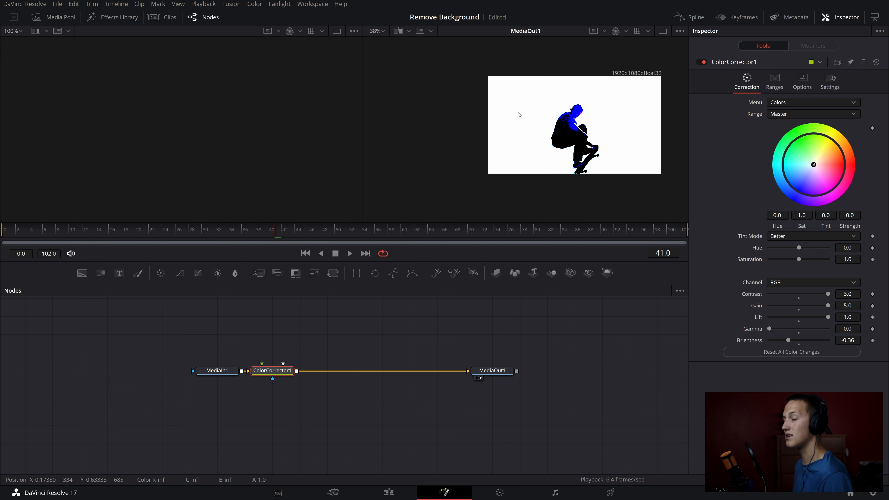
pyautogui.write('color')
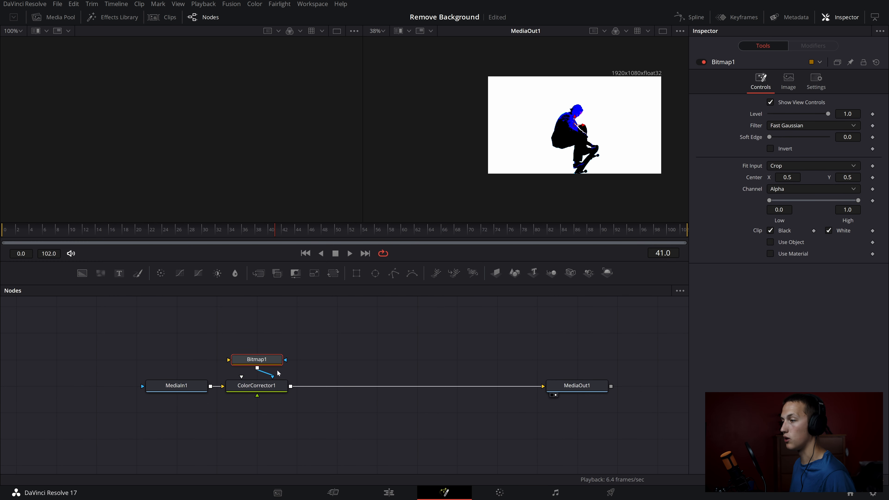
# Feed ColorCorrector1 into Bitmap1, view its matte and set Channel to Luminance
pyautogui.moveTo(256, 358); pyautogui.dragTo(377, 359)
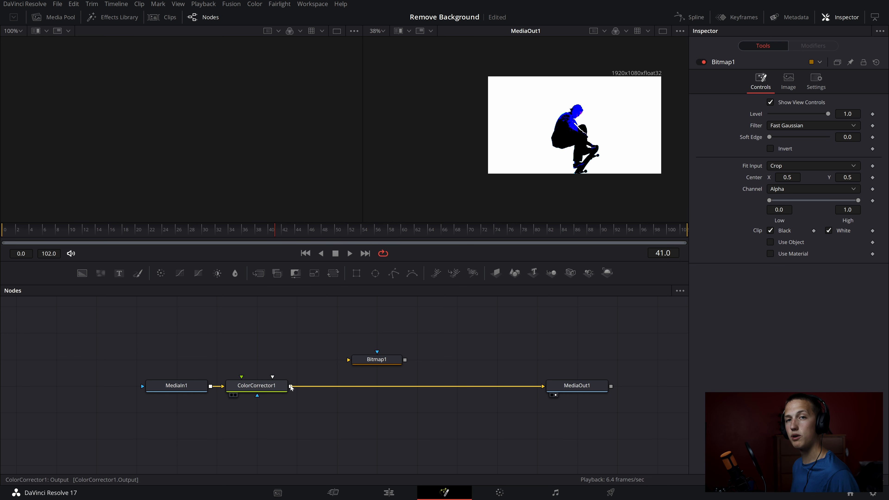
pyautogui.moveTo(290, 388); pyautogui.dragTo(349, 363)
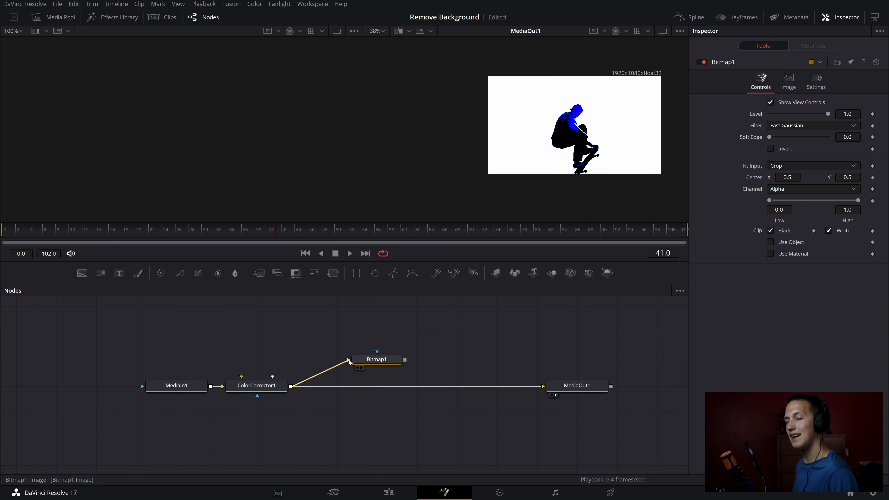
pyautogui.click(376, 359)
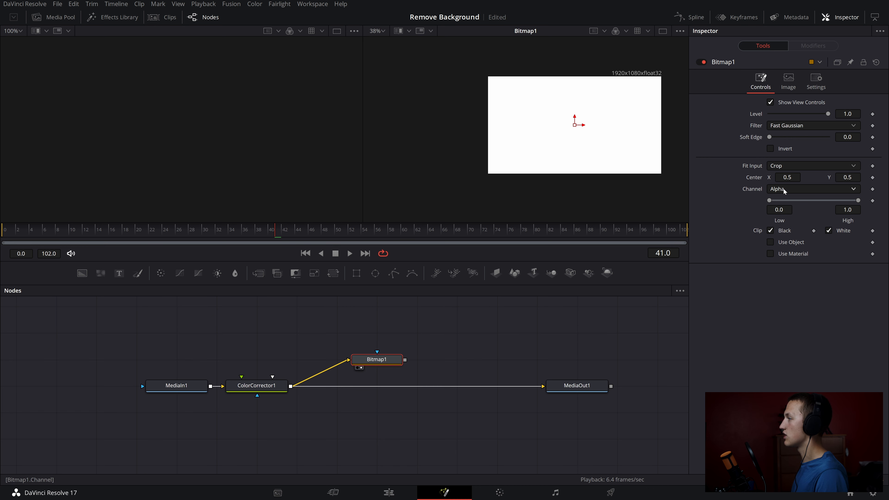
pyautogui.click(812, 189)
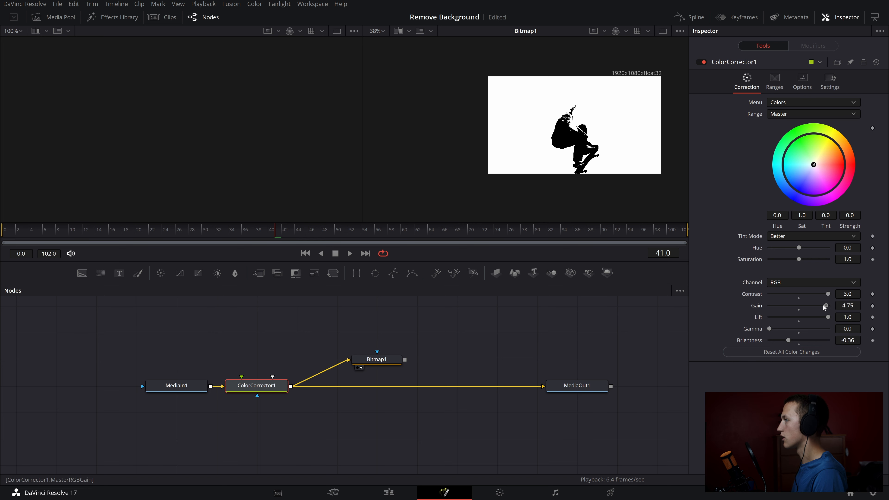
# Drop Bitmap1's Lift to -1.0 for a solid black silhouette and add a Merge node
pyautogui.moveTo(826, 317); pyautogui.dragTo(786, 316)
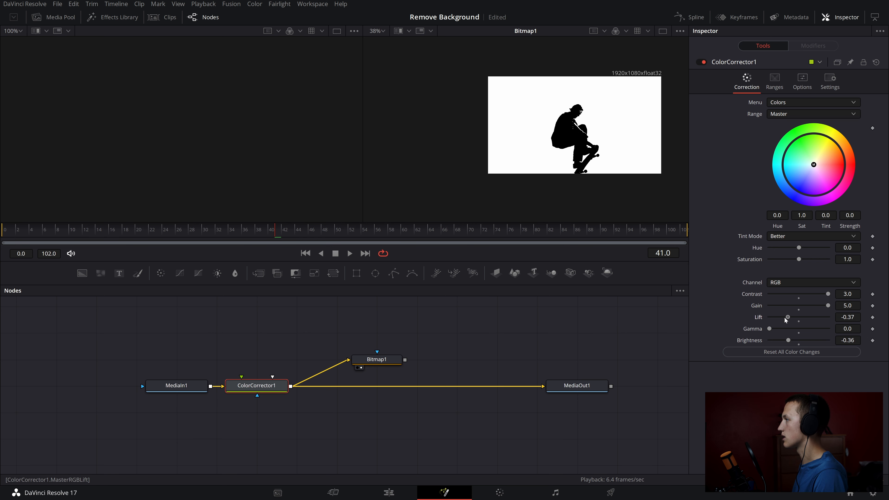
pyautogui.moveTo(787, 317); pyautogui.dragTo(769, 316)
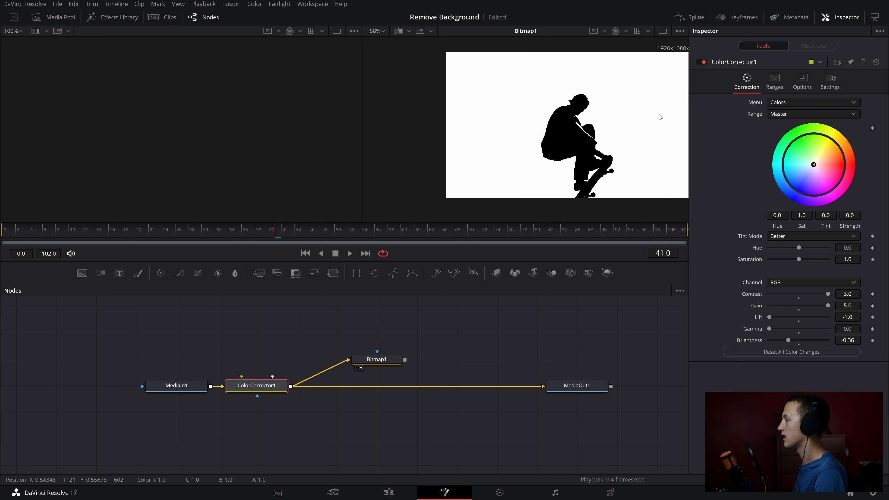
pyautogui.click(576, 385)
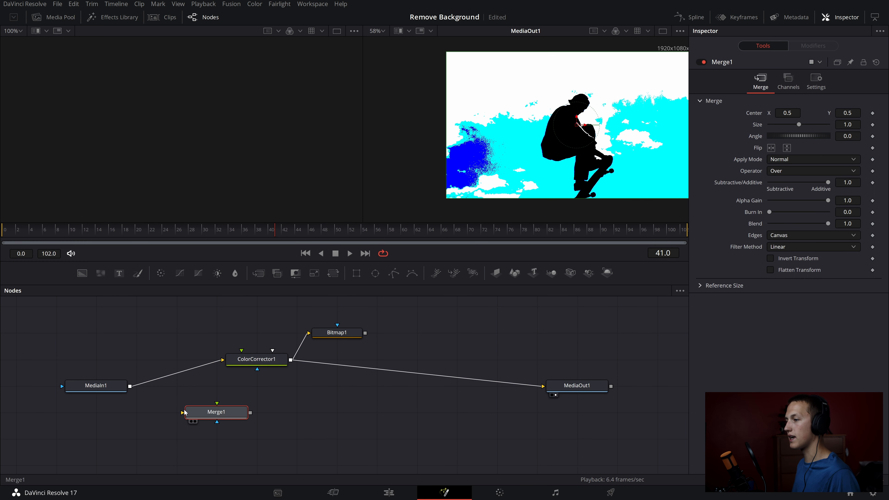
pyautogui.moveTo(129, 385); pyautogui.dragTo(193, 411)
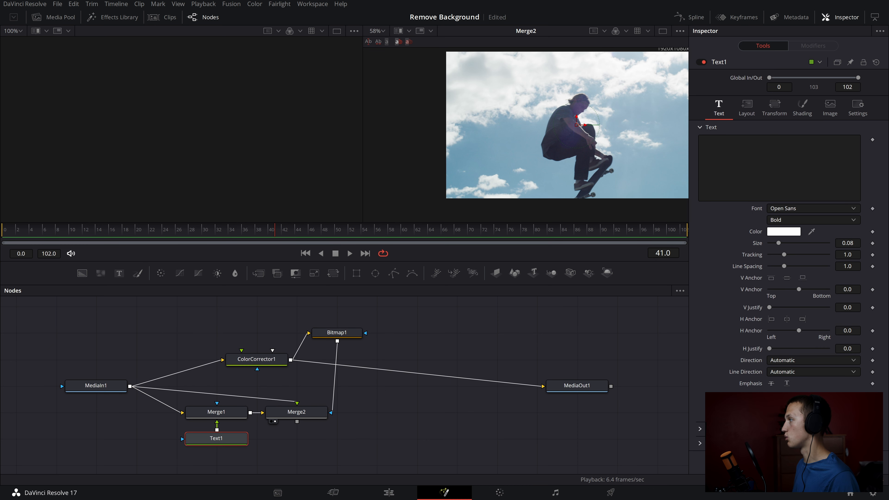
# Set Text1 to 'SKATE!' and invert the Bitmap1 matte so the title sits behind the skater
pyautogui.click(779, 167)
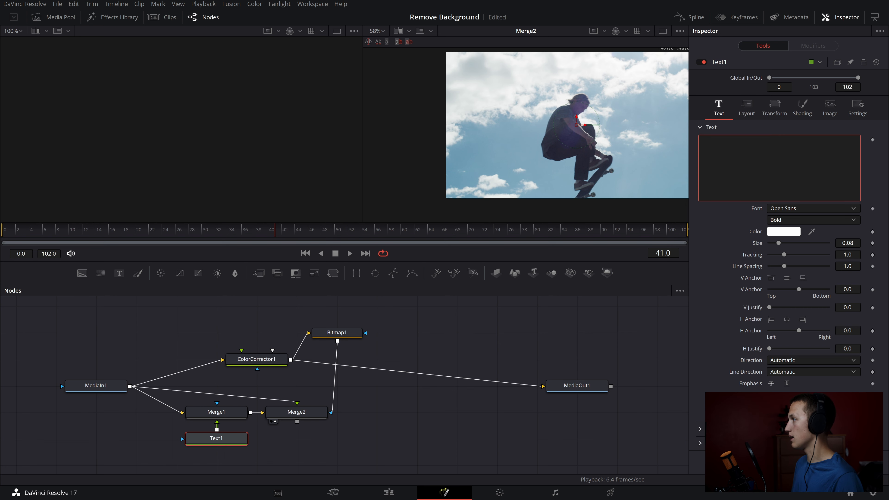
pyautogui.write('SKATE!')
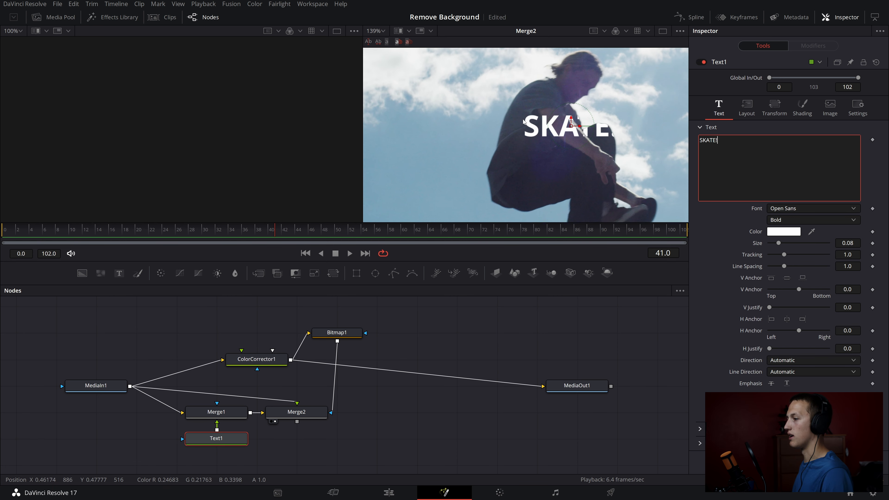
pyautogui.click(336, 333)
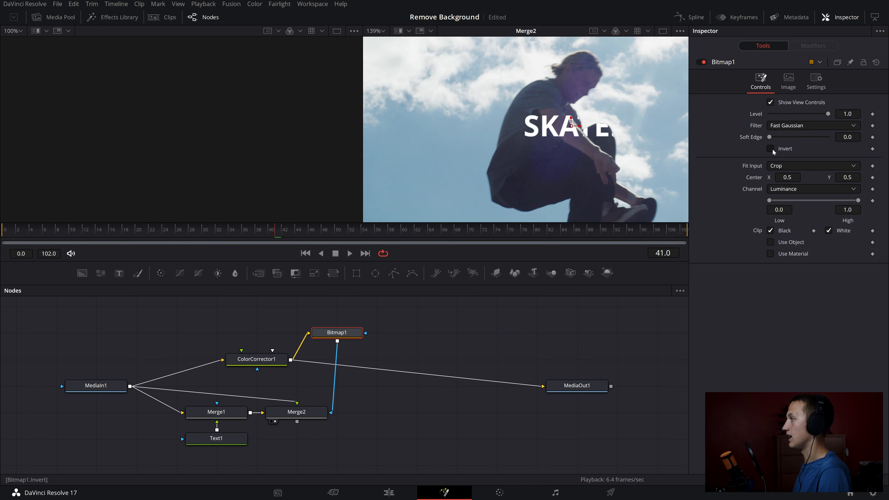
pyautogui.click(770, 148)
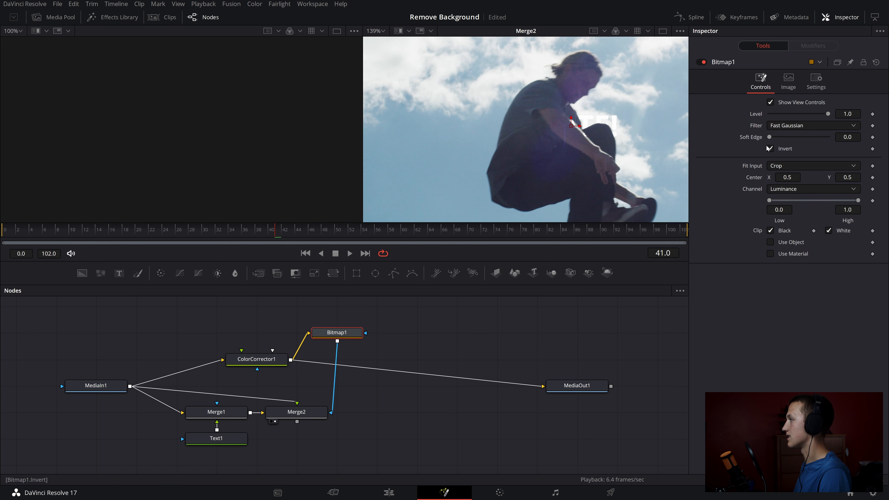
pyautogui.click(215, 438)
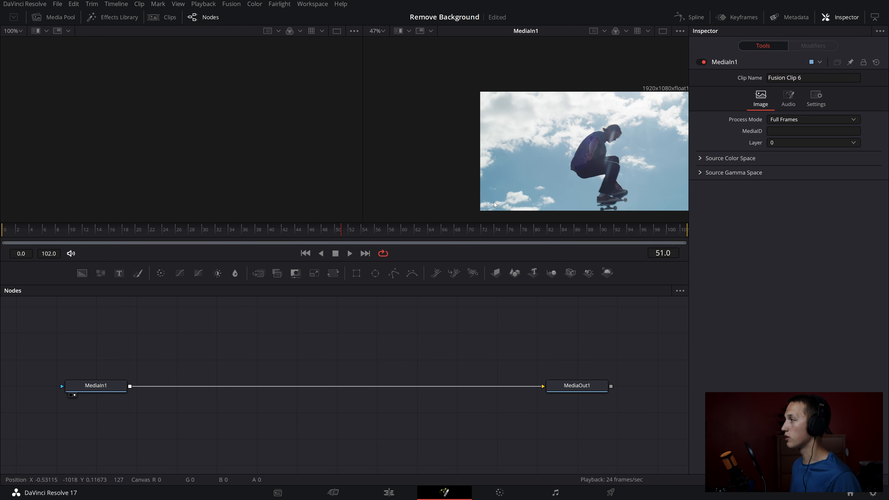
# Add a Luma Keyer to MediaIn1, narrow its Low/High range around 0.54 and invert it
pyautogui.click(96, 386)
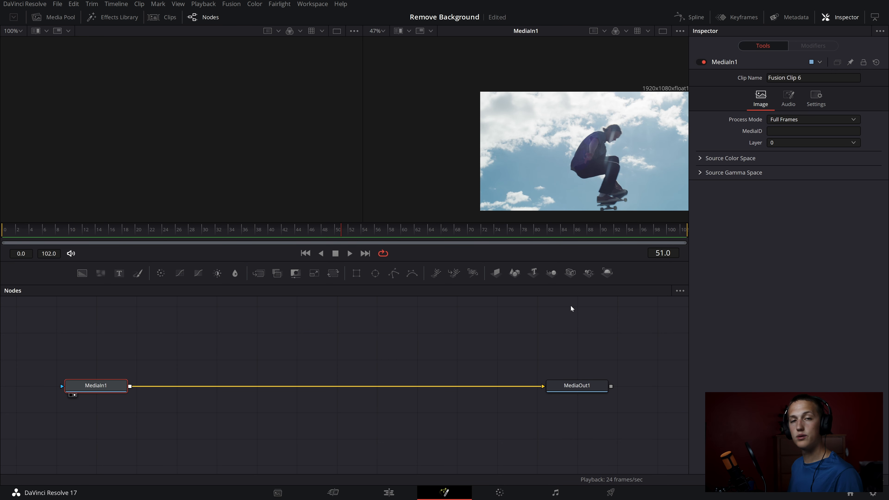
pyautogui.write('lu')
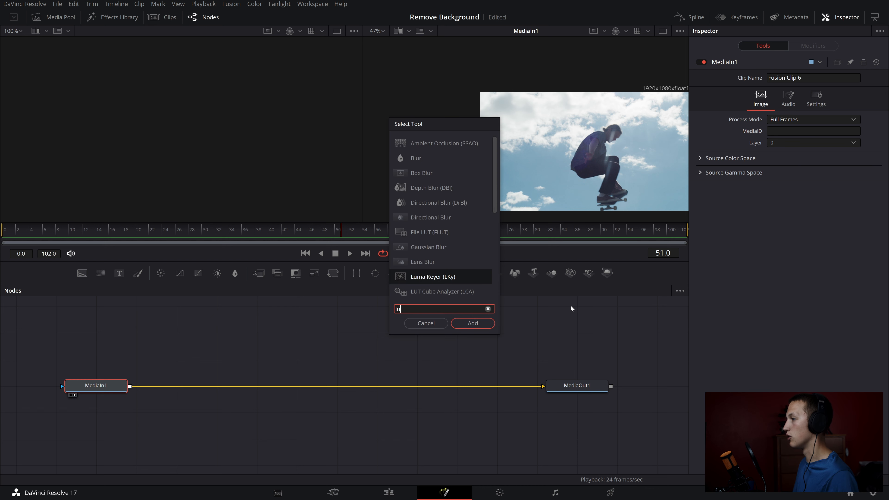
pyautogui.click(472, 323)
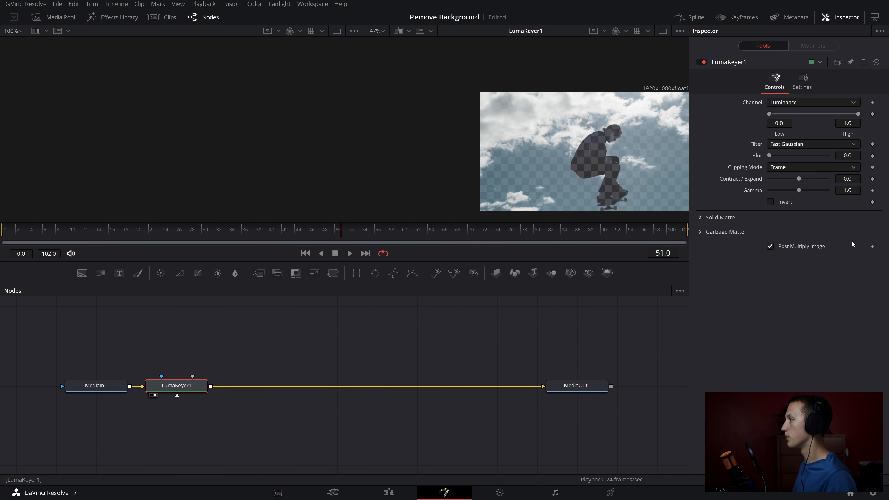
pyautogui.moveTo(770, 113); pyautogui.dragTo(778, 114)
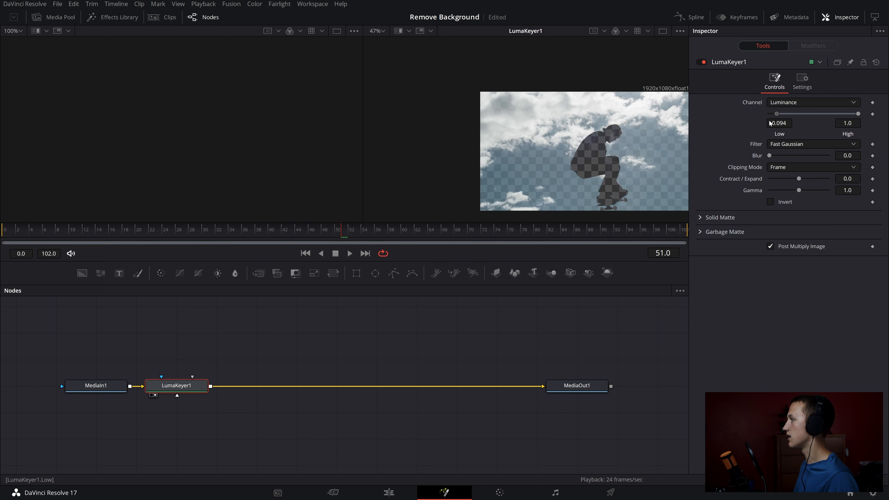
pyautogui.moveTo(776, 113); pyautogui.dragTo(769, 114)
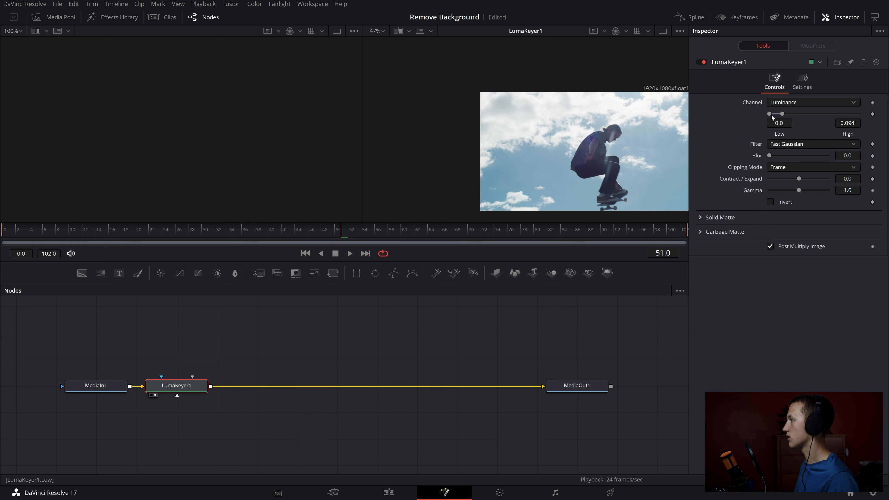
pyautogui.moveTo(769, 113); pyautogui.dragTo(800, 113)
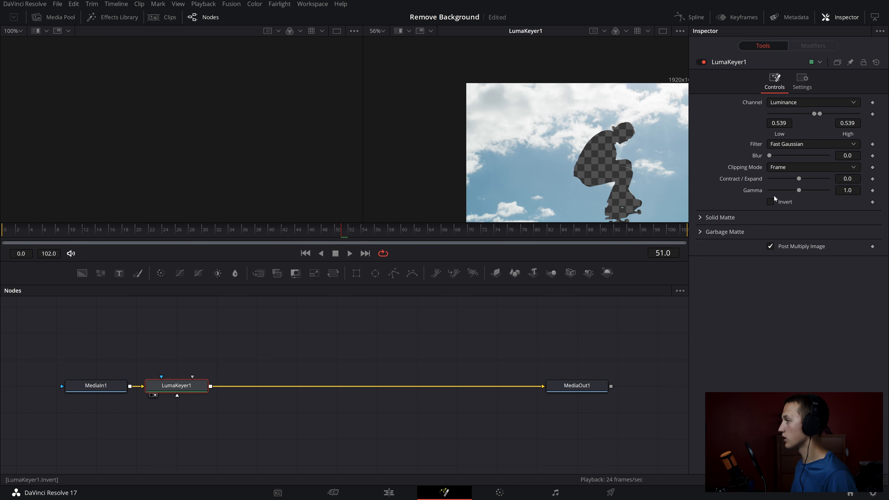
pyautogui.click(771, 201)
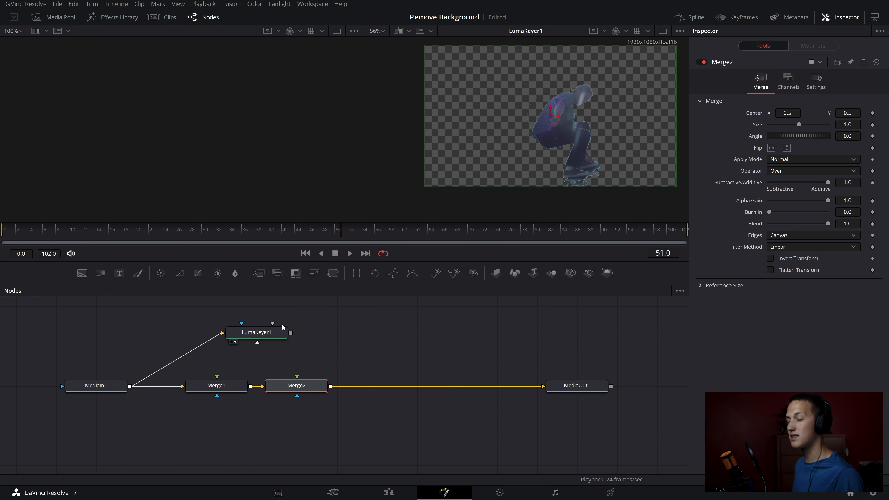
pyautogui.moveTo(290, 333); pyautogui.dragTo(297, 385)
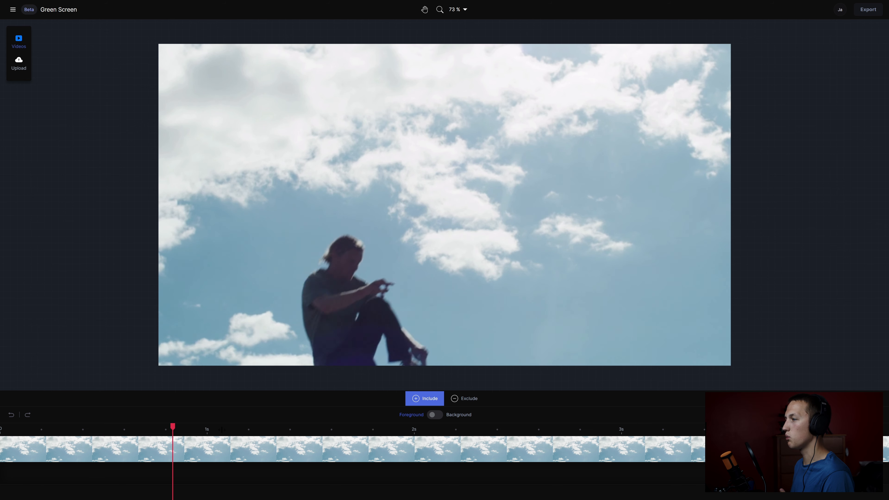
# Move the Runway playhead to the frame where the skater is mid-jump
pyautogui.click(458, 427)
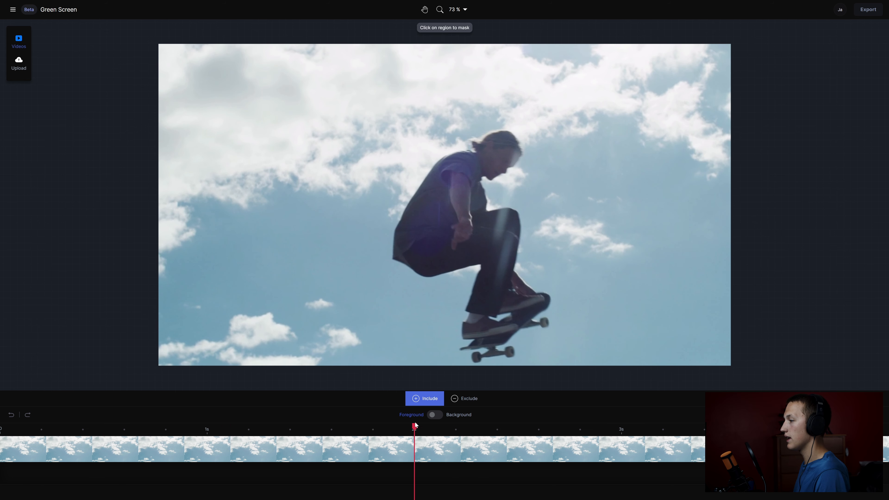
pyautogui.moveTo(455, 190)
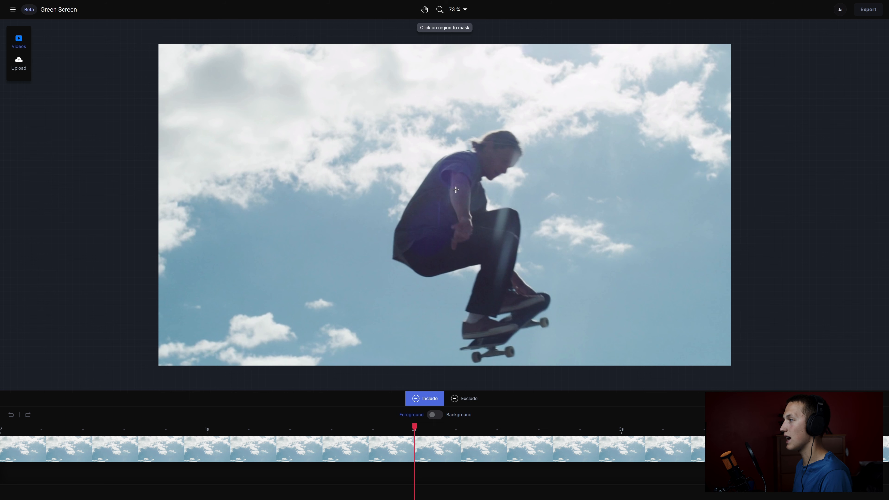
# Mask the skater with Include points on body and arm, then switch to Exclude for edge cleanup
pyautogui.click(455, 190)
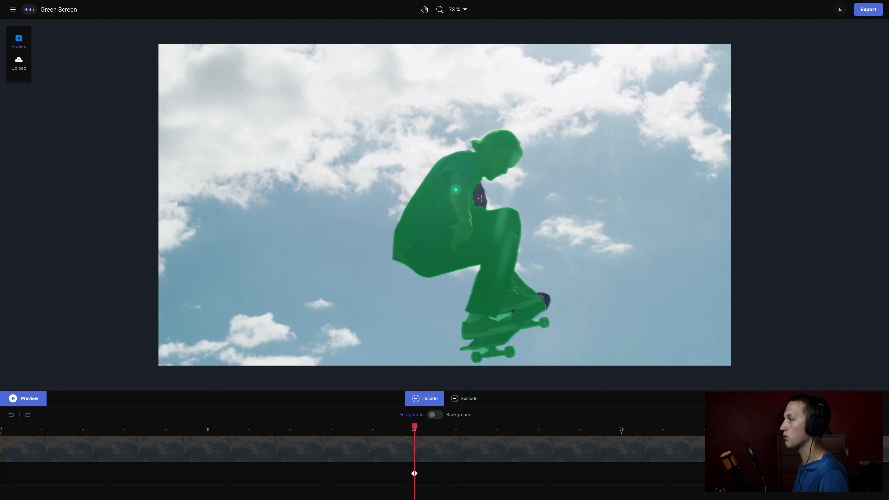
pyautogui.click(478, 198)
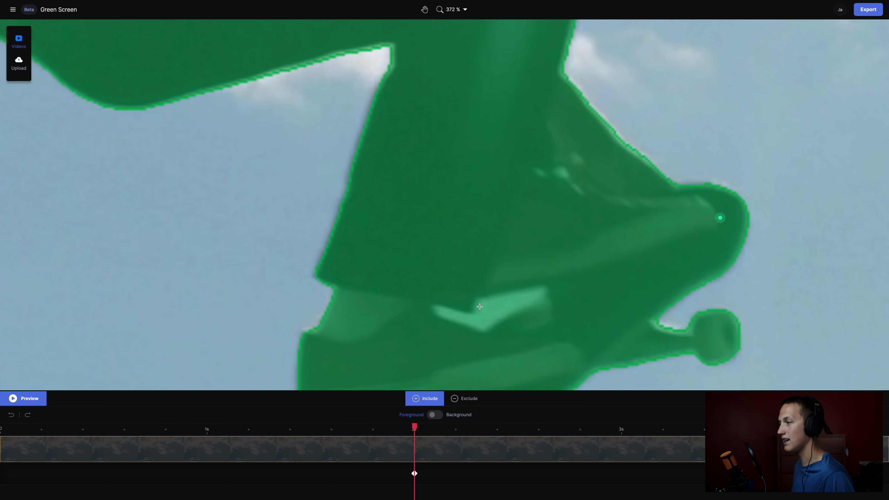
pyautogui.click(464, 398)
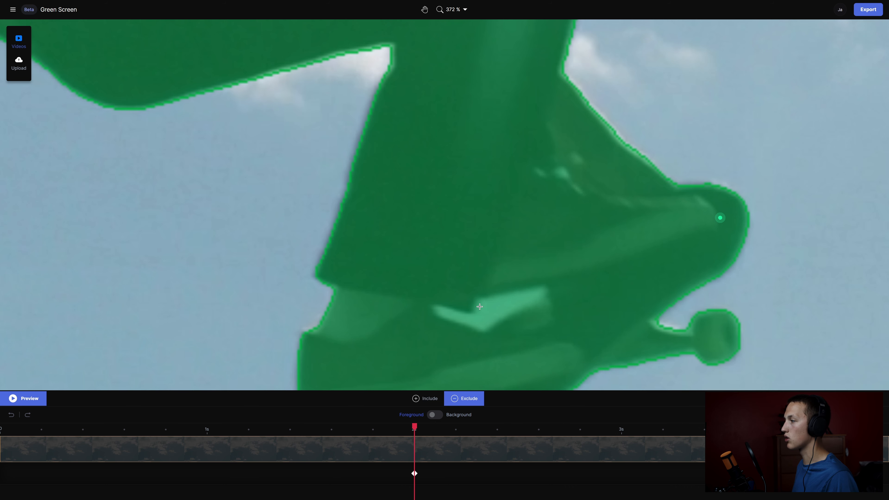
pyautogui.moveTo(493, 309)
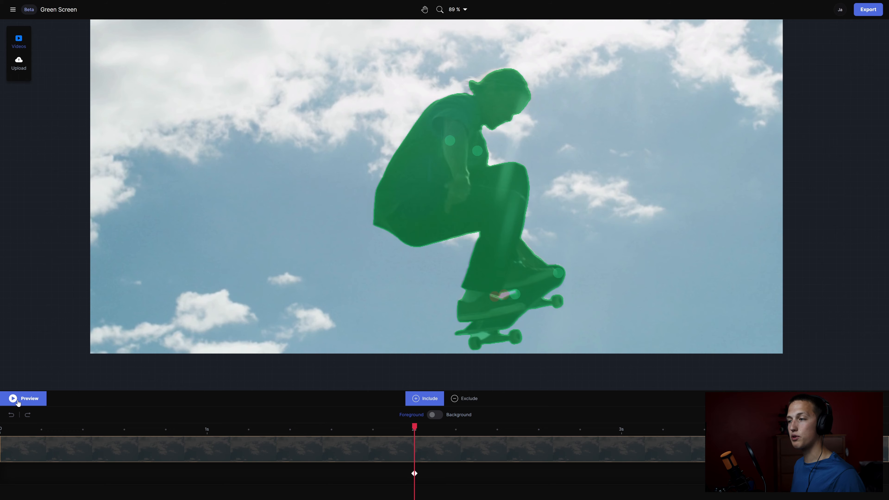
# Preview the mask, then add Include points on the missed lower body at the 3s frame
pyautogui.click(25, 398)
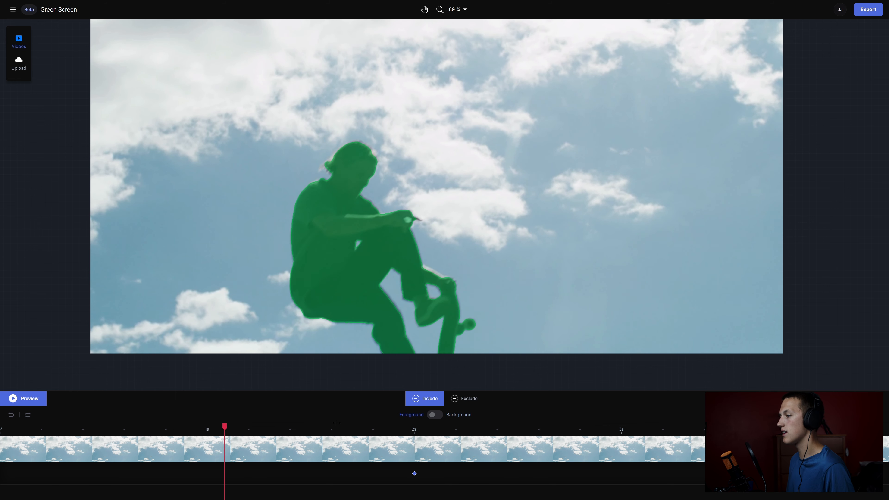
pyautogui.click(613, 429)
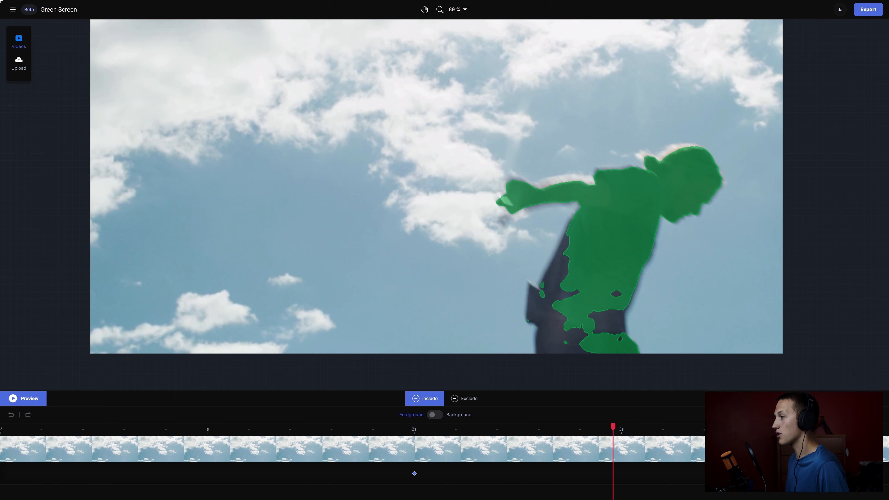
pyautogui.click(571, 324)
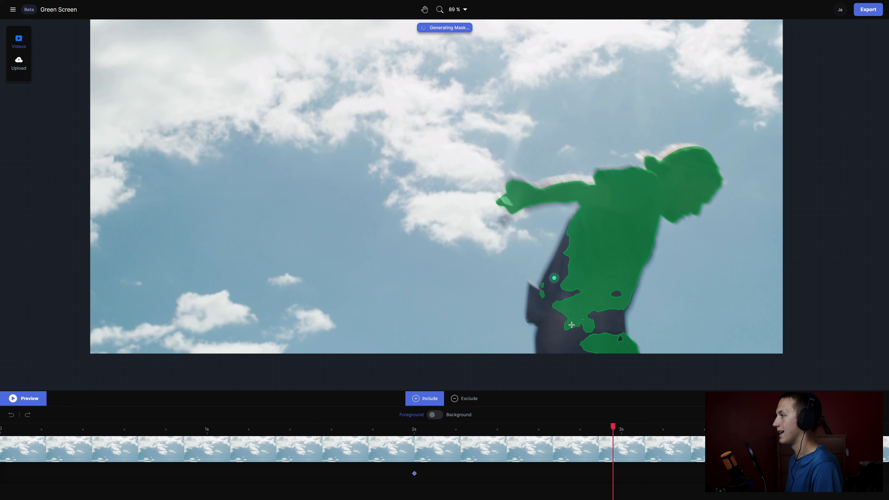
pyautogui.click(23, 398)
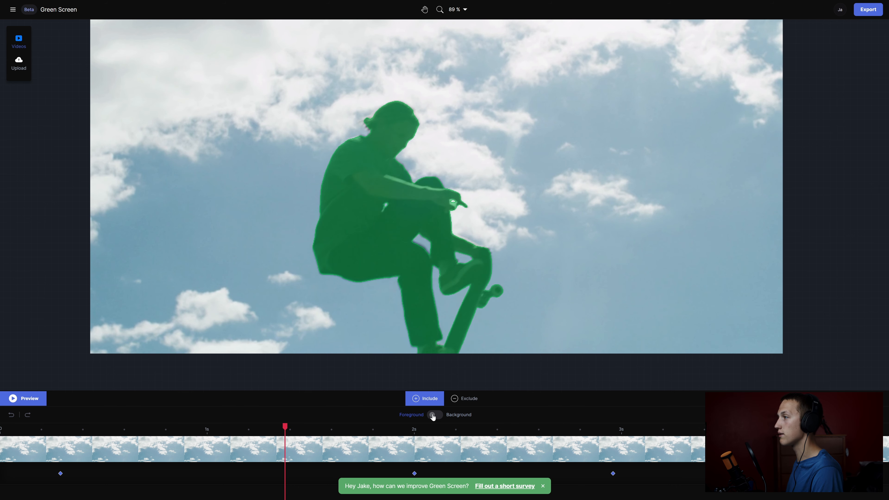
# Toggle the green Background view, check an earlier frame and enable Feather Mask
pyautogui.click(435, 414)
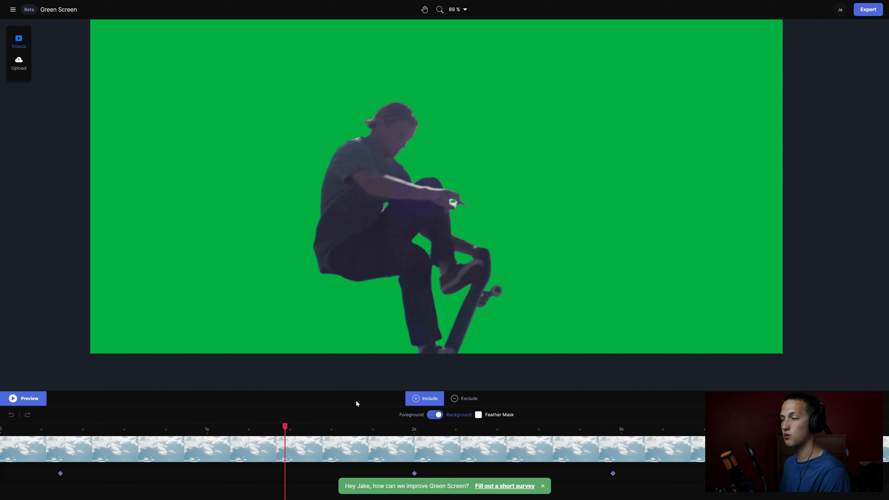
pyautogui.click(493, 427)
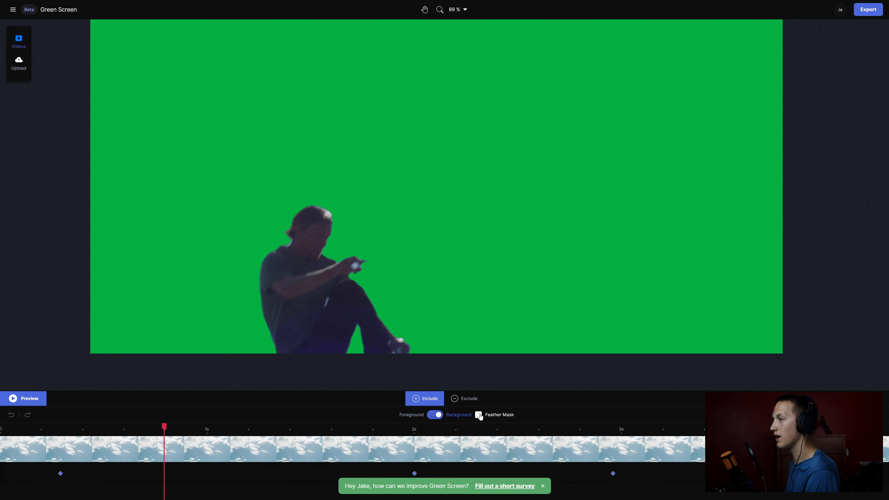
pyautogui.click(477, 415)
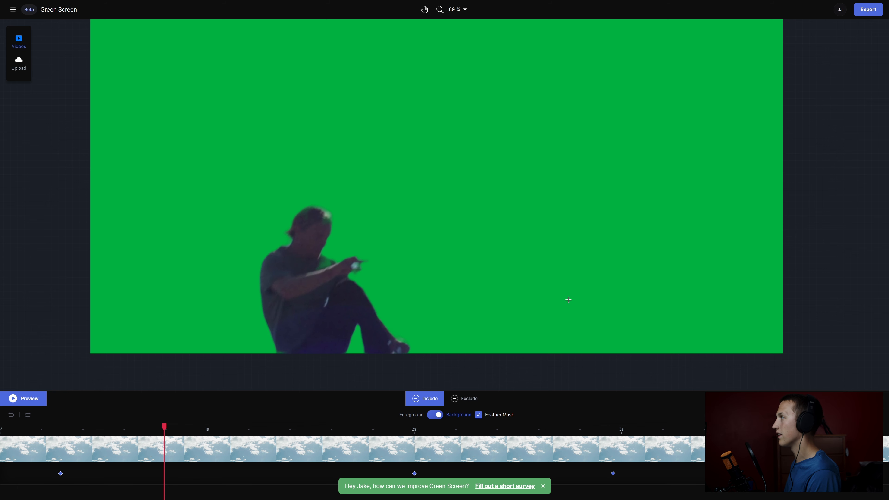
# Export the cutout as 'Skateboard' in ProRes with transparent background
pyautogui.click(867, 9)
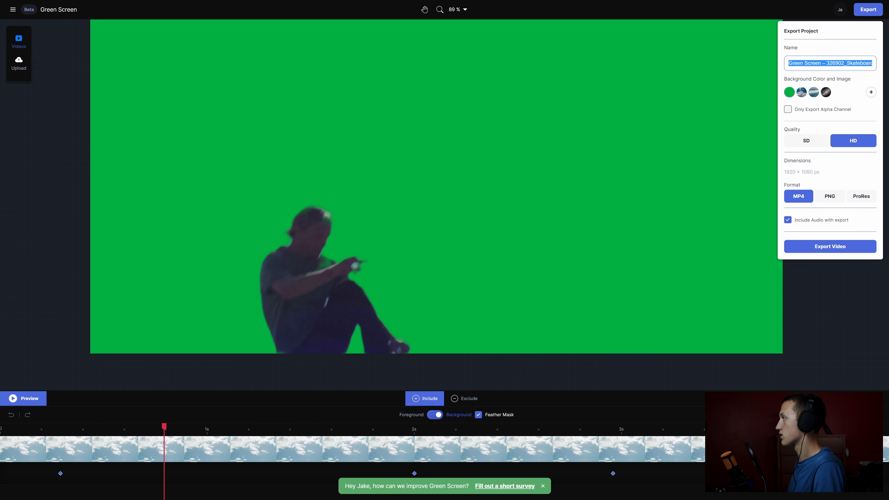
pyautogui.write('Skateboard')
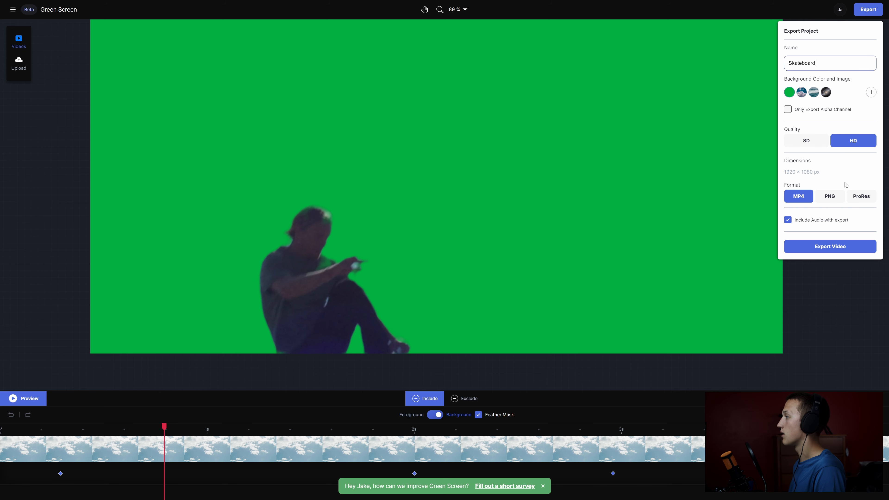
pyautogui.click(860, 197)
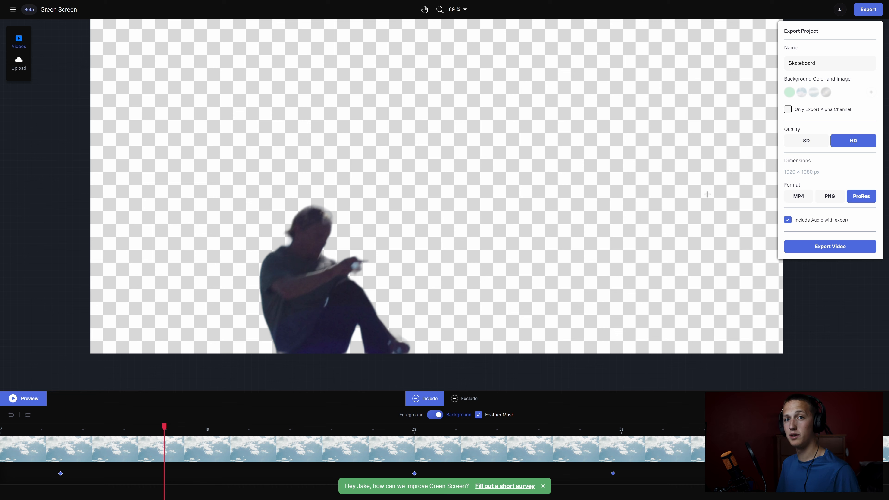
pyautogui.click(830, 246)
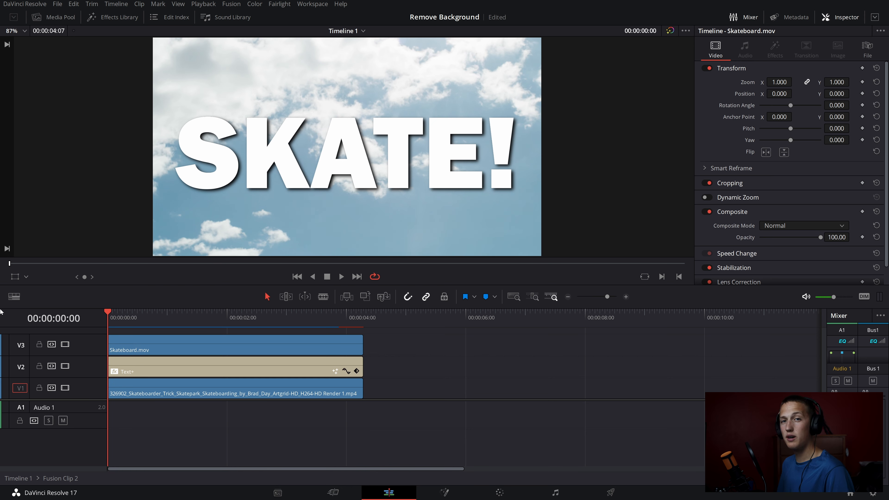
# Play the composite with Skateboard.mov on V3 above the SKATE! text
pyautogui.click(340, 277)
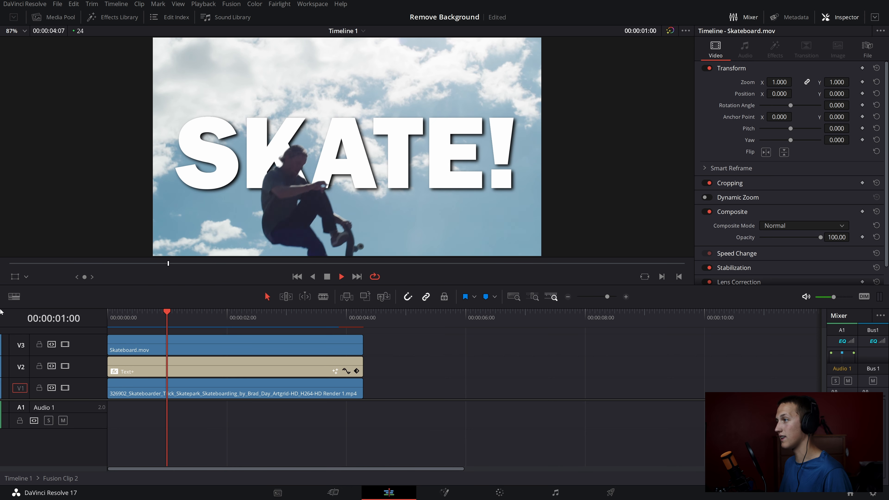
pyautogui.click(286, 311)
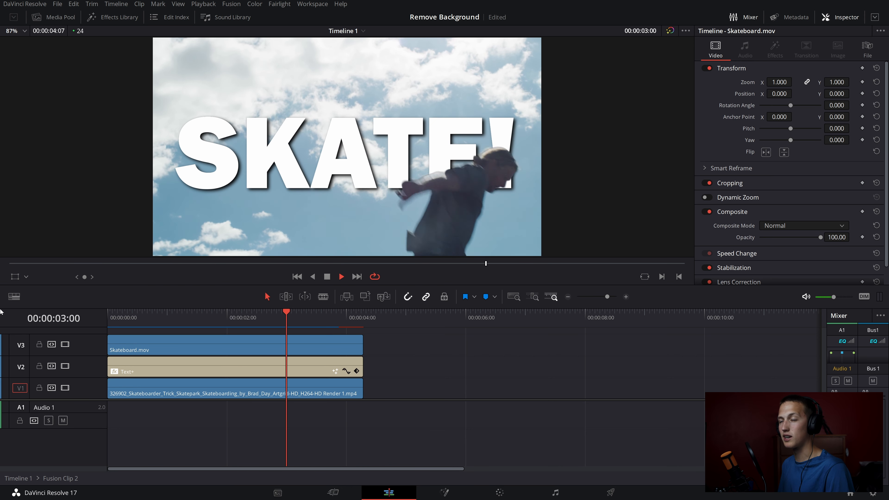